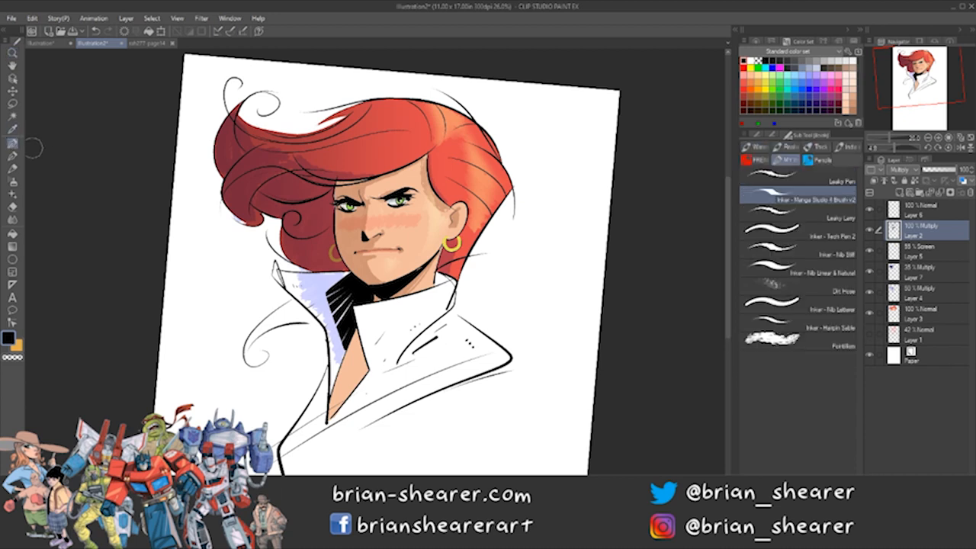
Select a pen and show its Tool Property panel with Brush Size, Opacity and Anti-aliasing.
{"action": "left_click", "coordinate": [796, 182]}
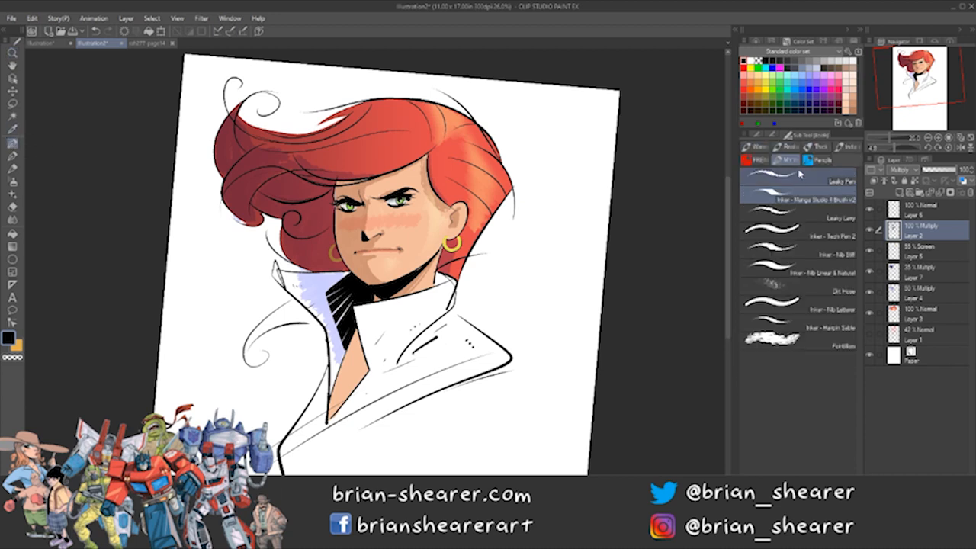
{"action": "left_click", "coordinate": [801, 192]}
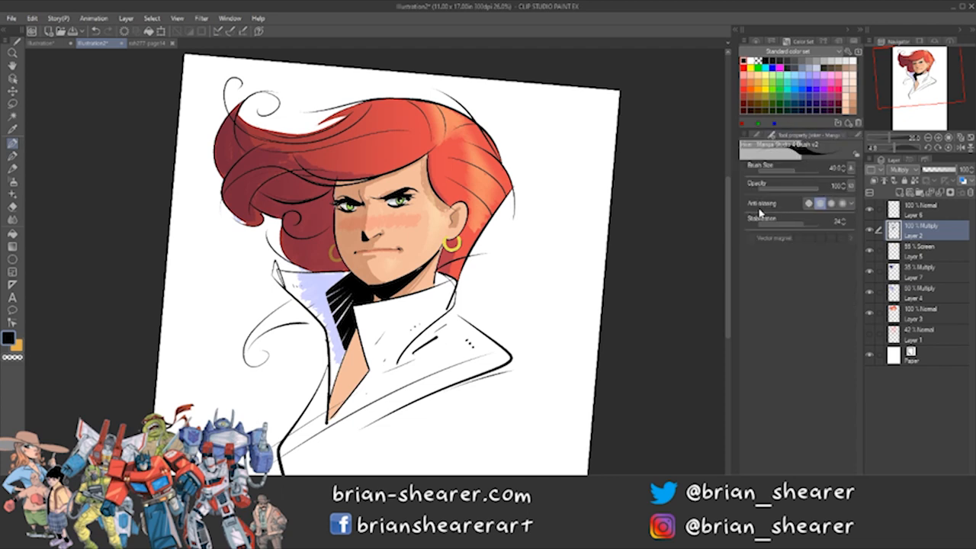
{"action": "mouse_move", "coordinate": [787, 189]}
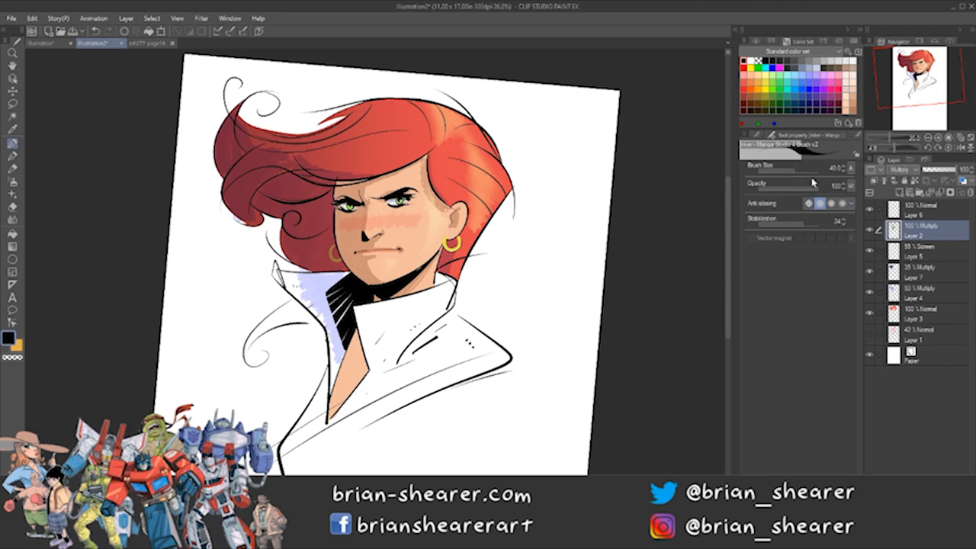
{"action": "mouse_move", "coordinate": [573, 280]}
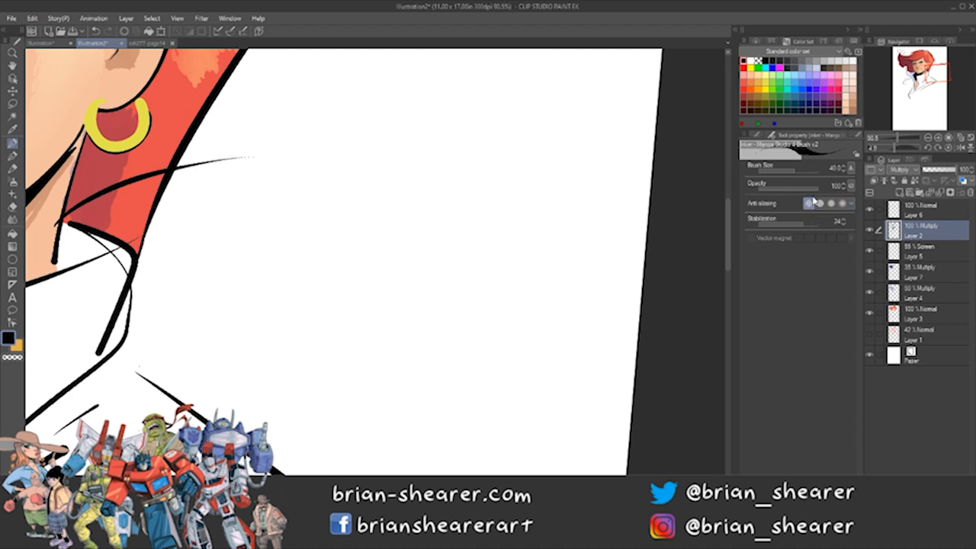
{"action": "mouse_move", "coordinate": [814, 195]}
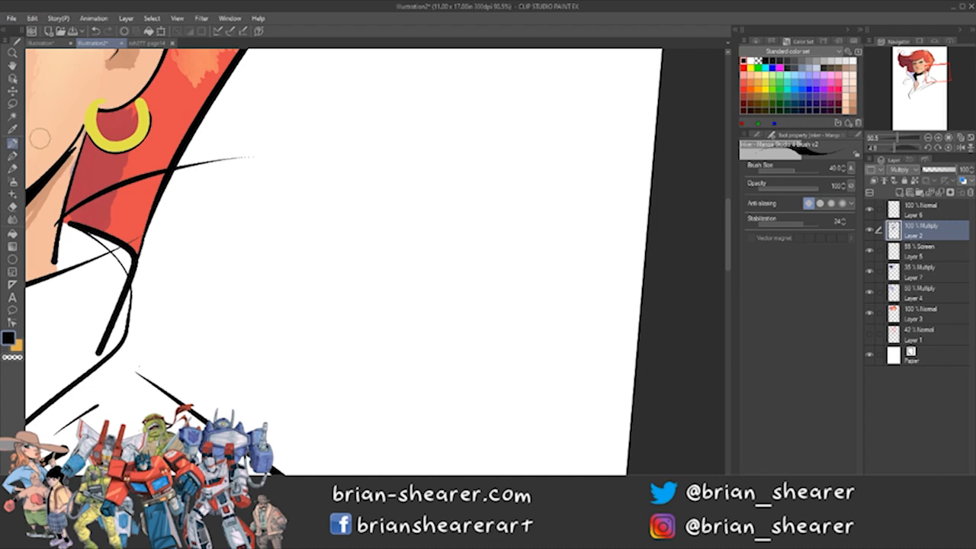
{"action": "left_click_drag", "start_coordinate": [451, 110], "coordinate": [491, 244]}
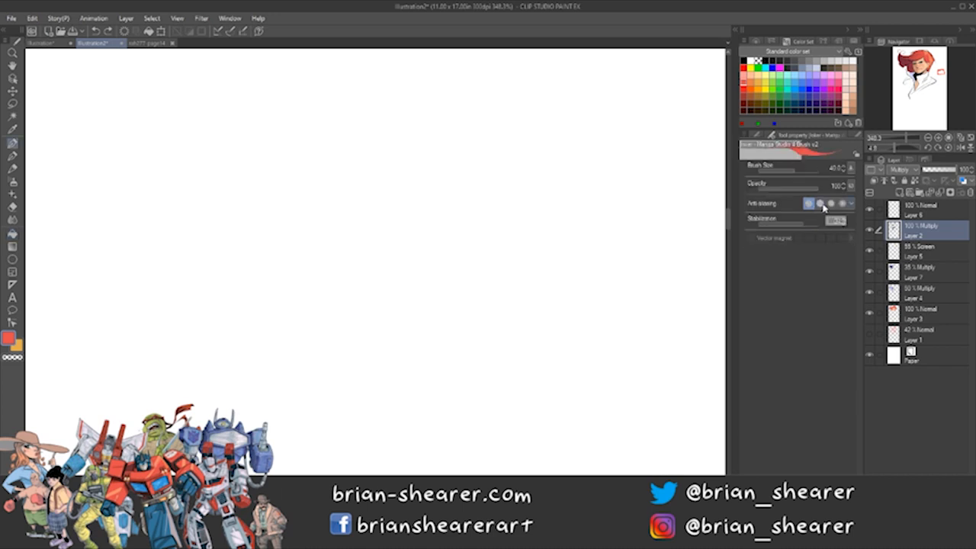
{"action": "mouse_move", "coordinate": [833, 205]}
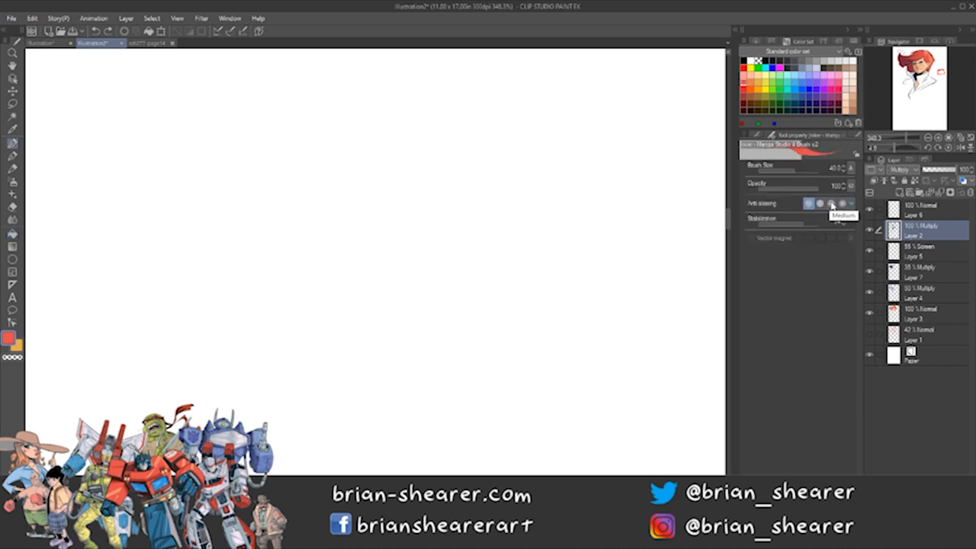
Set the pen's anti-aliasing to none for a jagged circle, then adjust the Fill tool's anti-aliasing.
{"action": "left_click", "coordinate": [820, 203]}
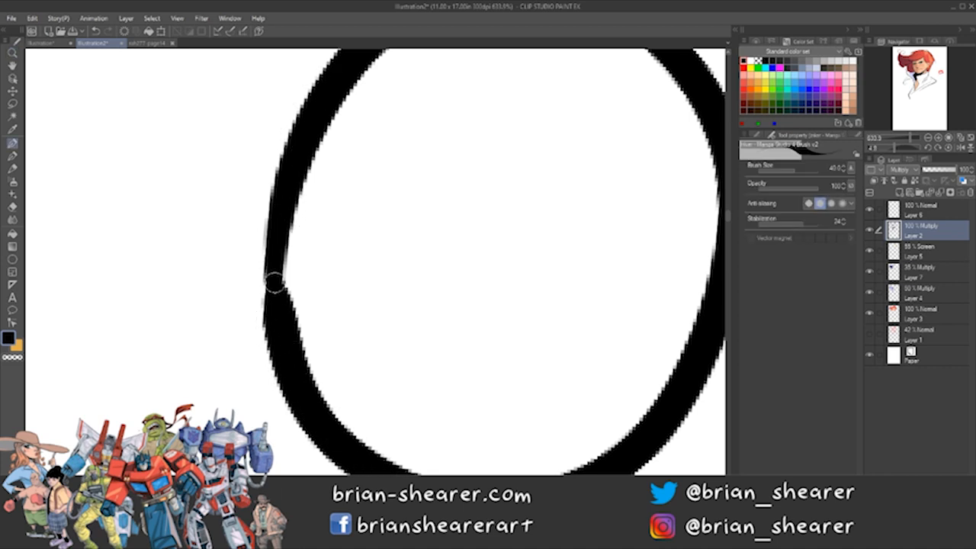
{"action": "mouse_move", "coordinate": [694, 281]}
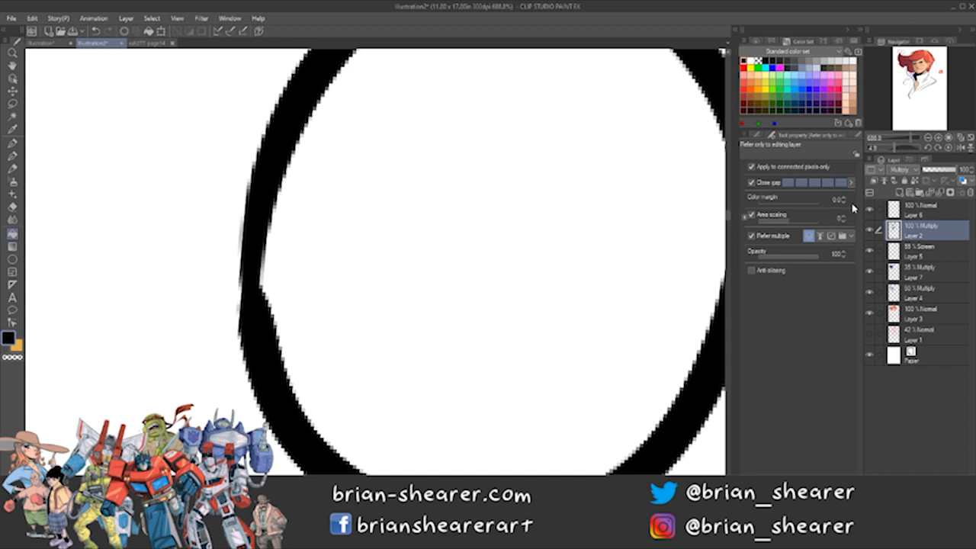
{"action": "left_click", "coordinate": [480, 259]}
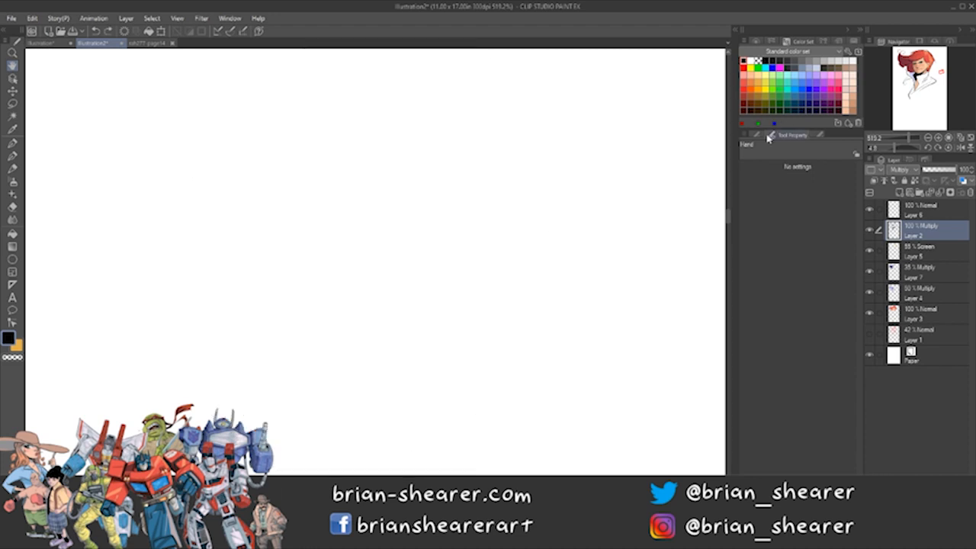
Switch to the Fill tool to bucket-fill the circle's interior solid black.
{"action": "left_click", "coordinate": [796, 134]}
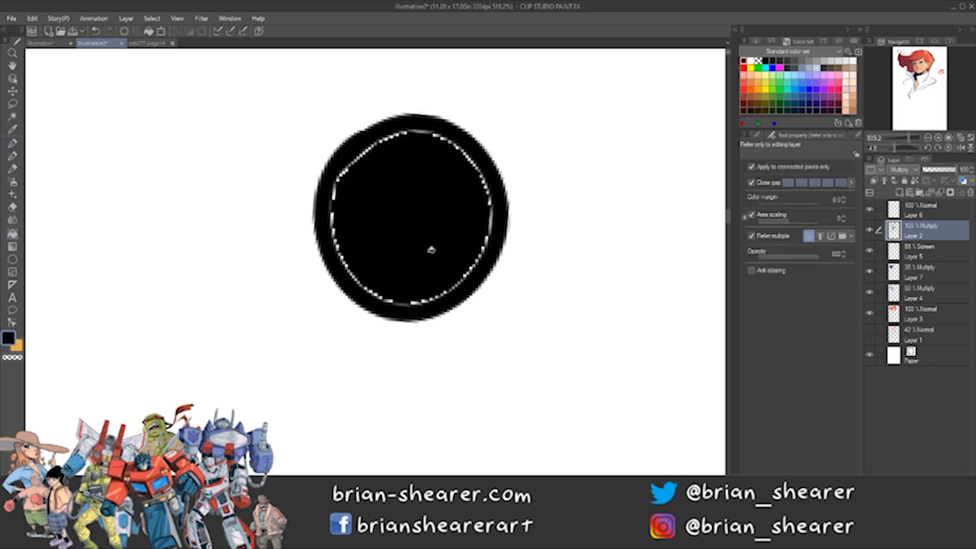
{"action": "mouse_move", "coordinate": [290, 442]}
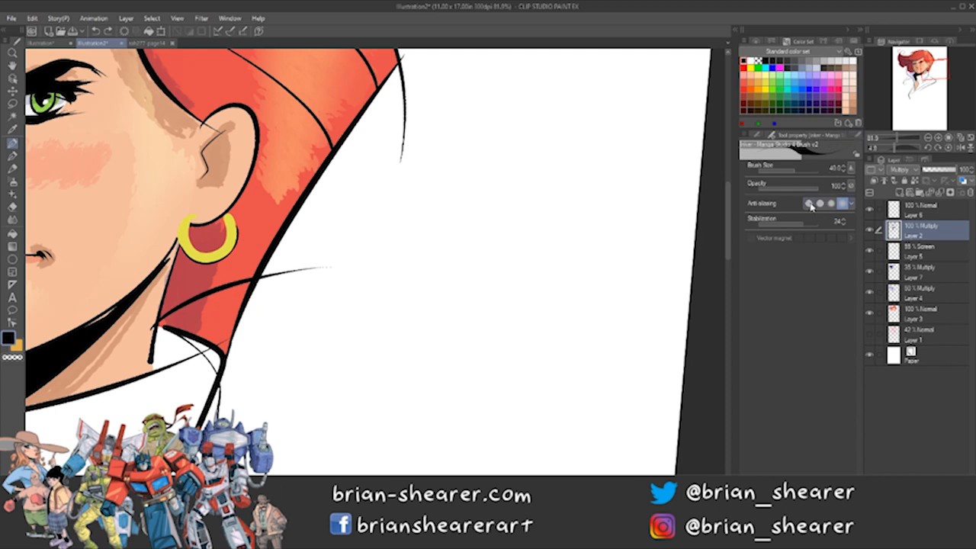
Sketch an oval face with eyes, nose and mouth beside the illustration.
{"action": "left_click_drag", "start_coordinate": [439, 204], "coordinate": [414, 305]}
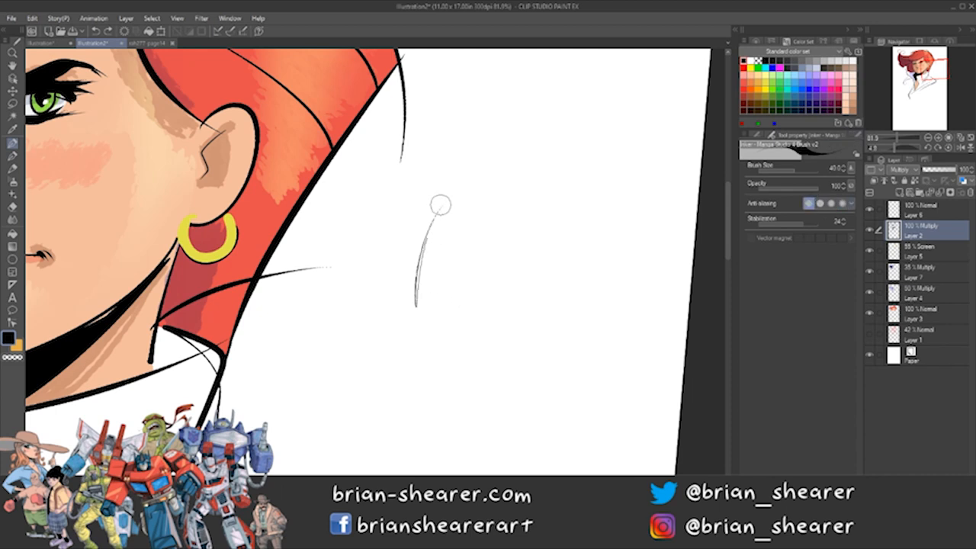
{"action": "left_click_drag", "start_coordinate": [440, 204], "coordinate": [424, 339]}
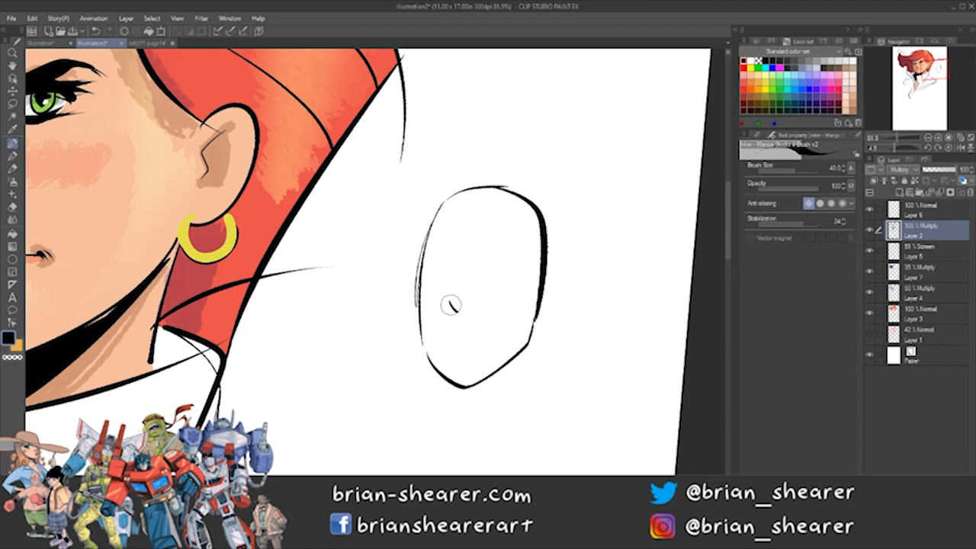
{"action": "left_click_drag", "start_coordinate": [445, 303], "coordinate": [473, 306]}
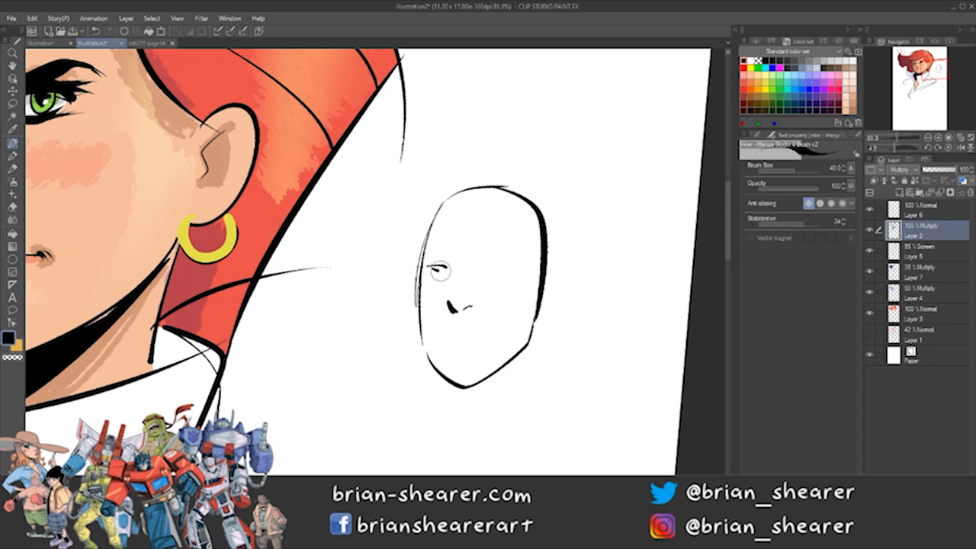
{"action": "left_click_drag", "start_coordinate": [488, 269], "coordinate": [500, 269]}
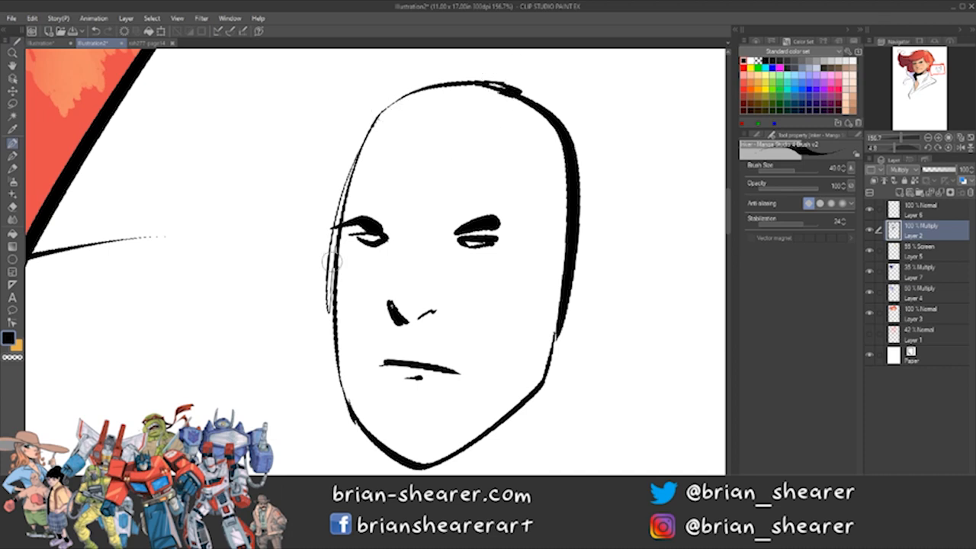
Switch to the Fill tool and pick a skin tone for filling the face.
{"action": "left_click", "coordinate": [12, 235]}
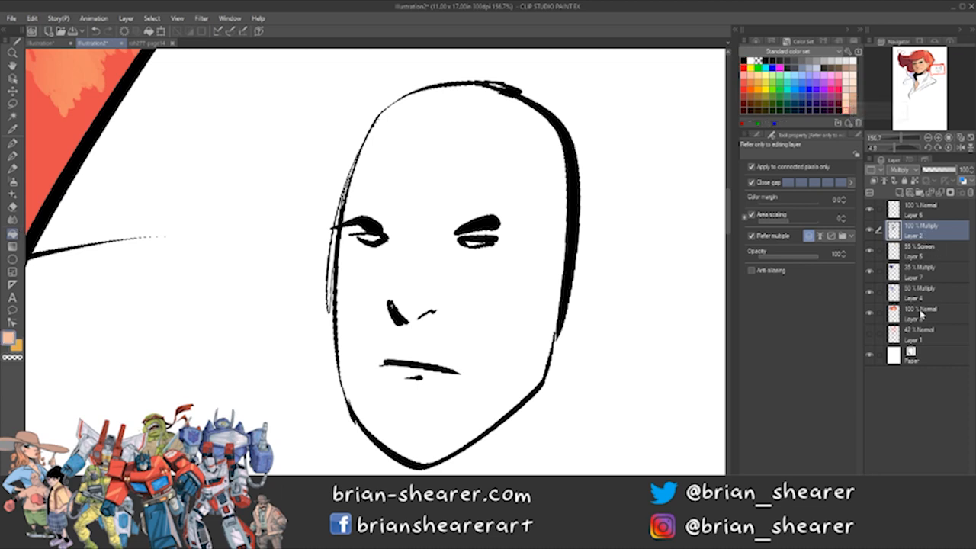
{"action": "left_click", "coordinate": [923, 315]}
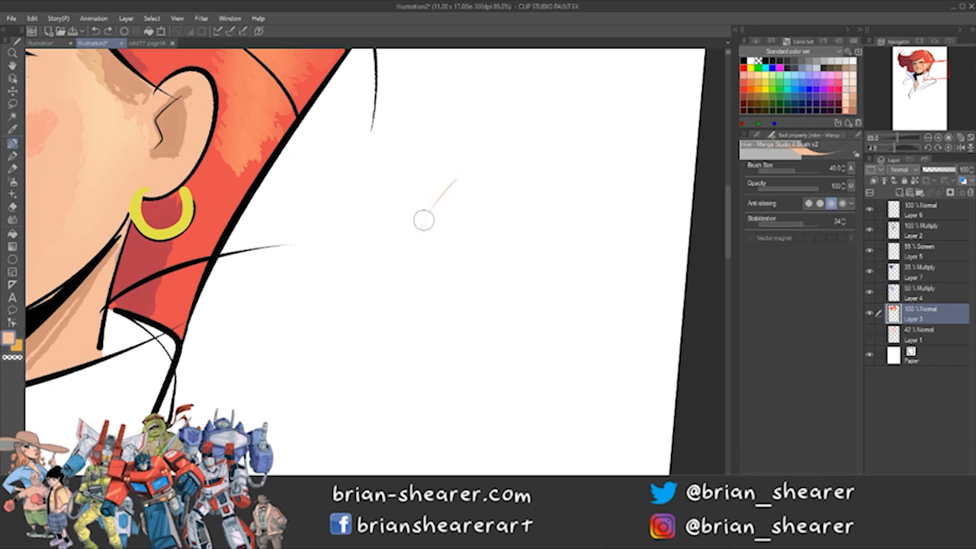
{"action": "mouse_move", "coordinate": [448, 199]}
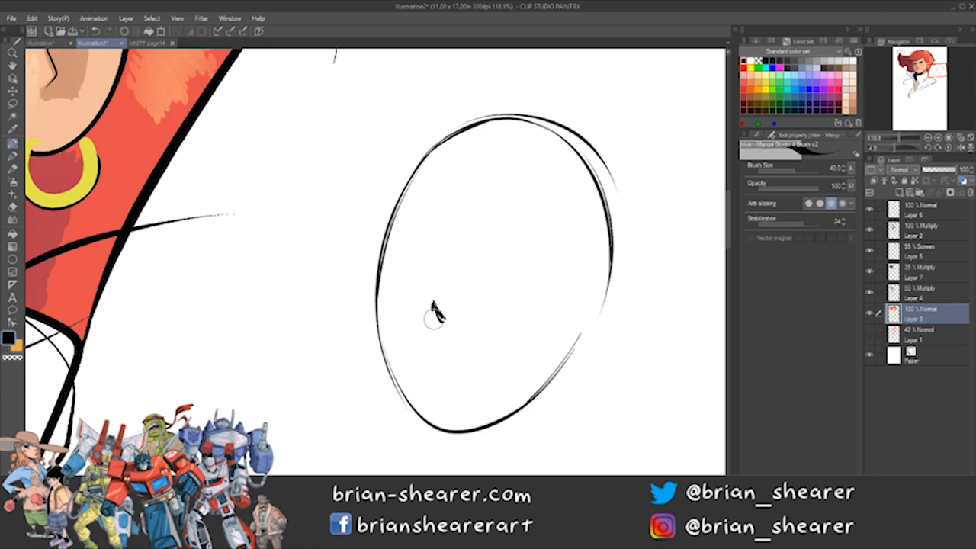
Add a nose mark, two brow strokes and another curved test stroke to the face outline.
{"action": "left_click_drag", "start_coordinate": [430, 308], "coordinate": [457, 316]}
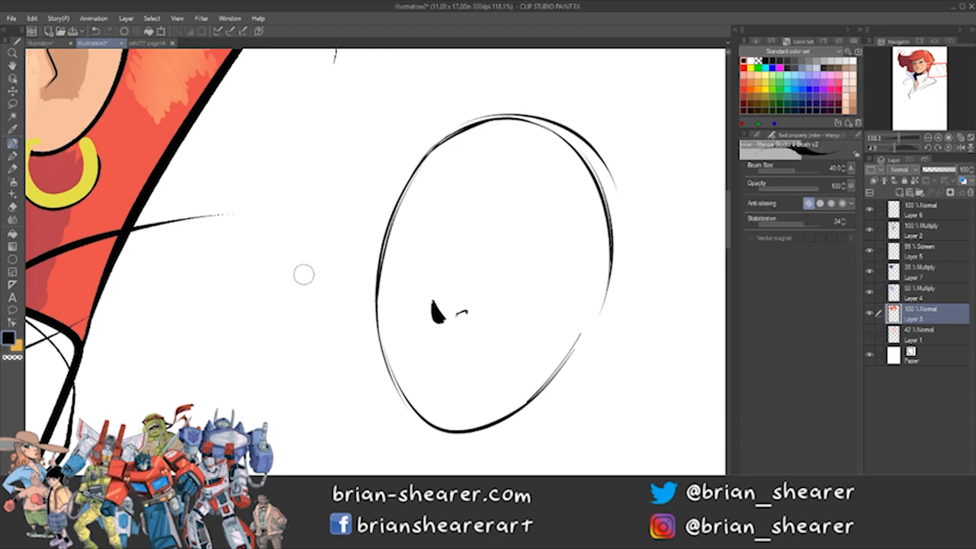
{"action": "left_click_drag", "start_coordinate": [391, 101], "coordinate": [334, 201]}
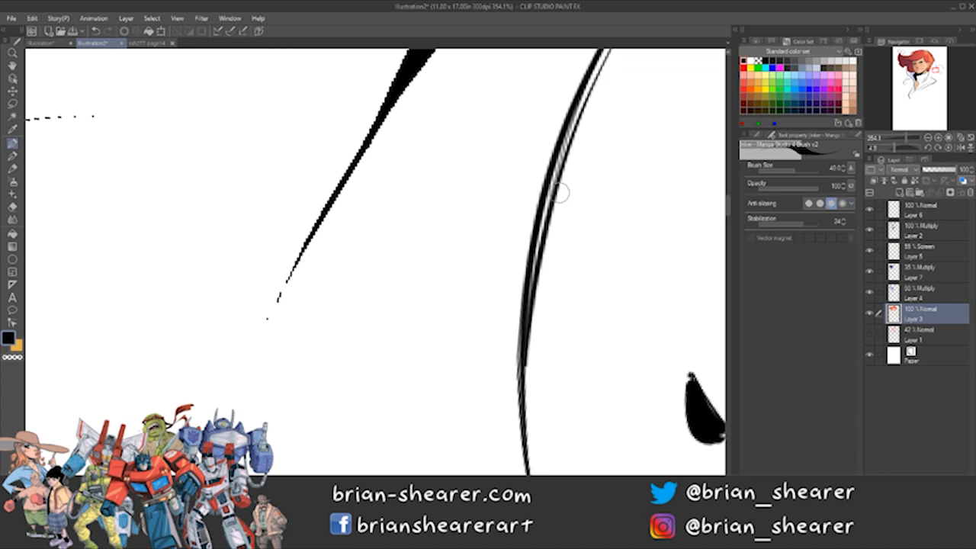
{"action": "left_click_drag", "start_coordinate": [496, 70], "coordinate": [335, 371]}
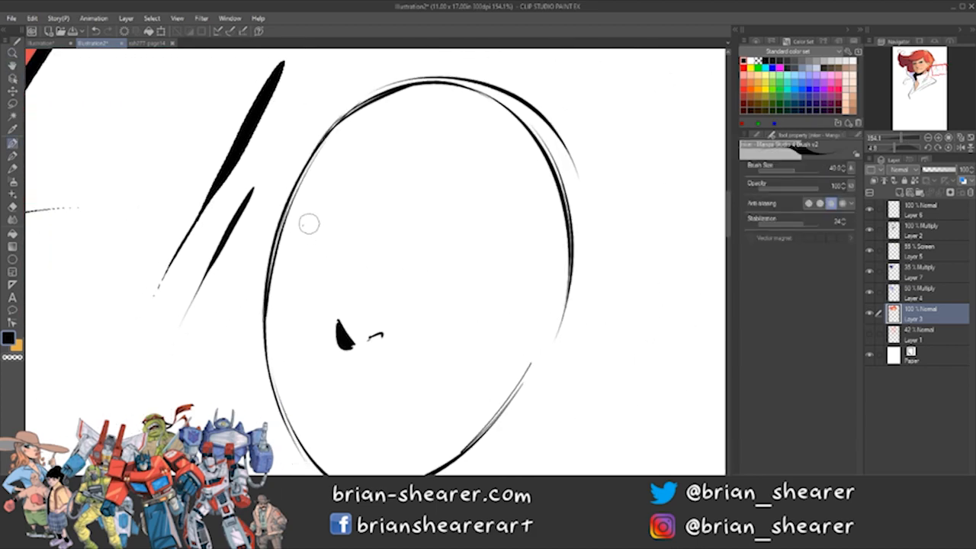
{"action": "left_click_drag", "start_coordinate": [313, 228], "coordinate": [488, 263]}
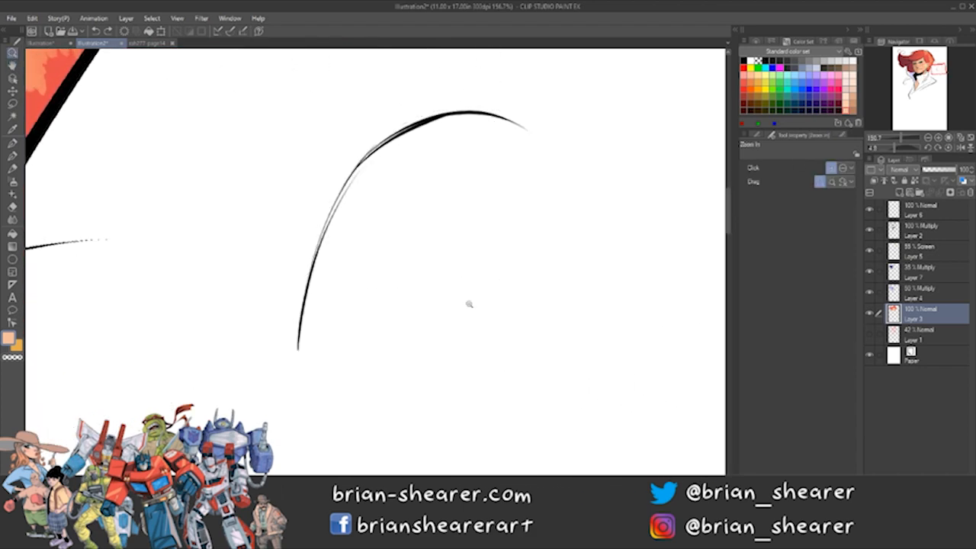
Undo the test strokes, try a red-and-brown stroke with another brush, then undo it too.
{"action": "key", "text": "ctrl+z"}
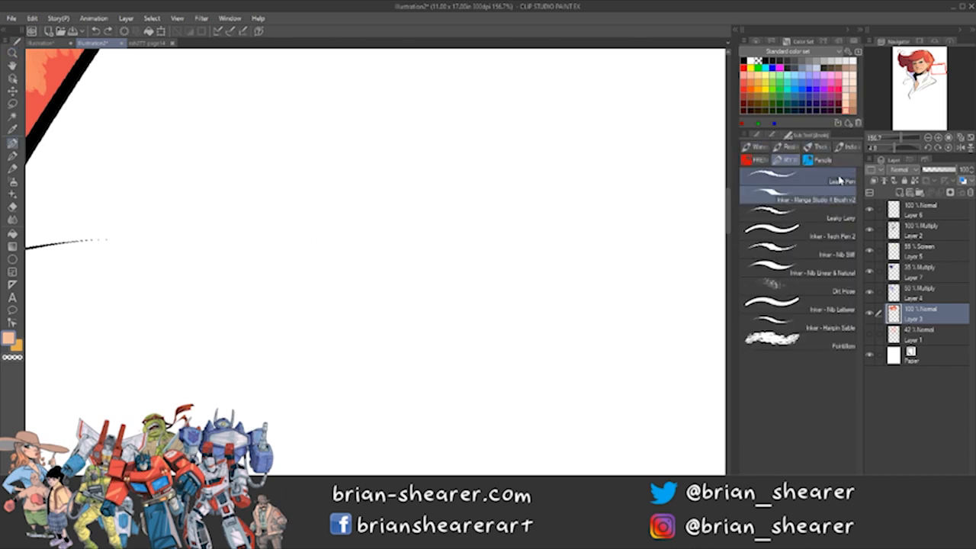
{"action": "left_click", "coordinate": [793, 199]}
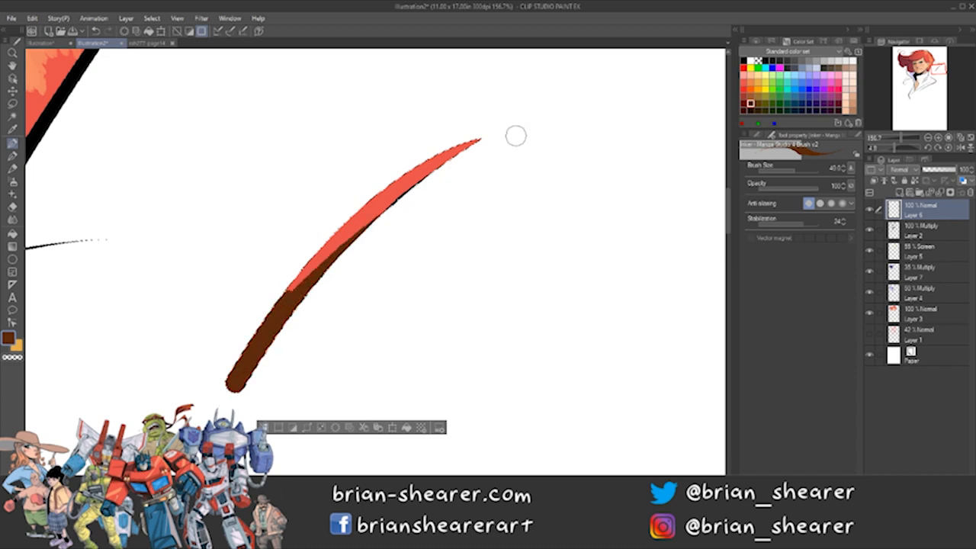
{"action": "key", "text": "ctrl+z"}
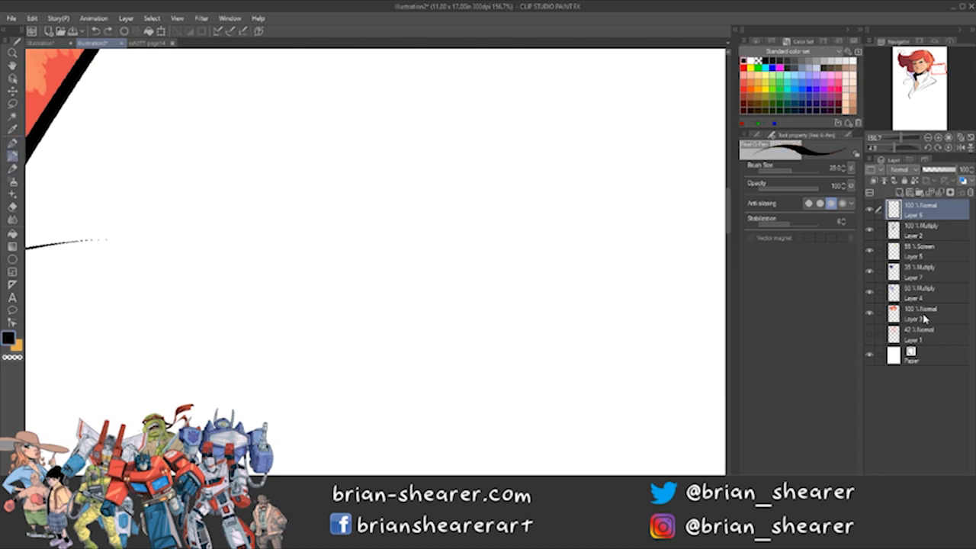
Draw a black diagonal stroke and zoom in to inspect its jagged edges, then zoom back out.
{"action": "left_click_drag", "start_coordinate": [502, 168], "coordinate": [343, 347]}
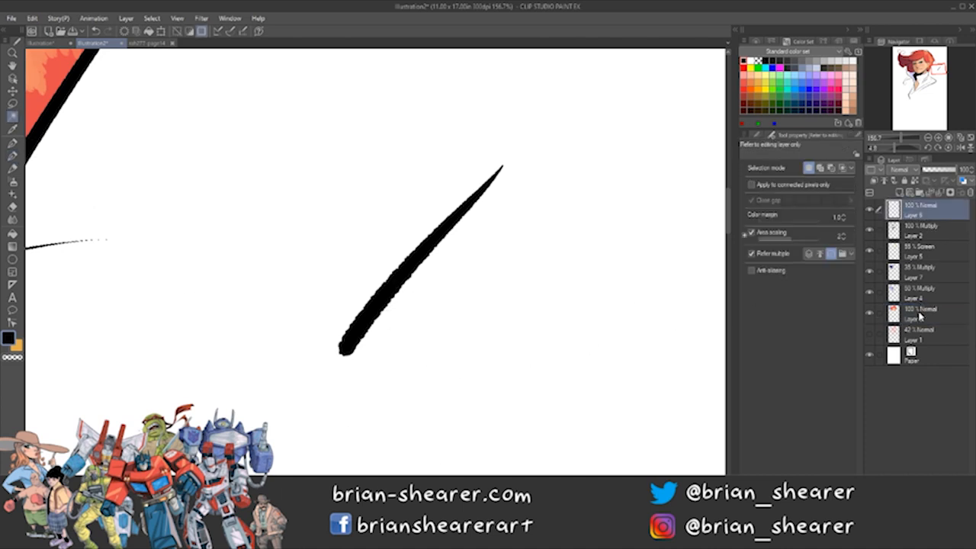
{"action": "left_click", "coordinate": [921, 313]}
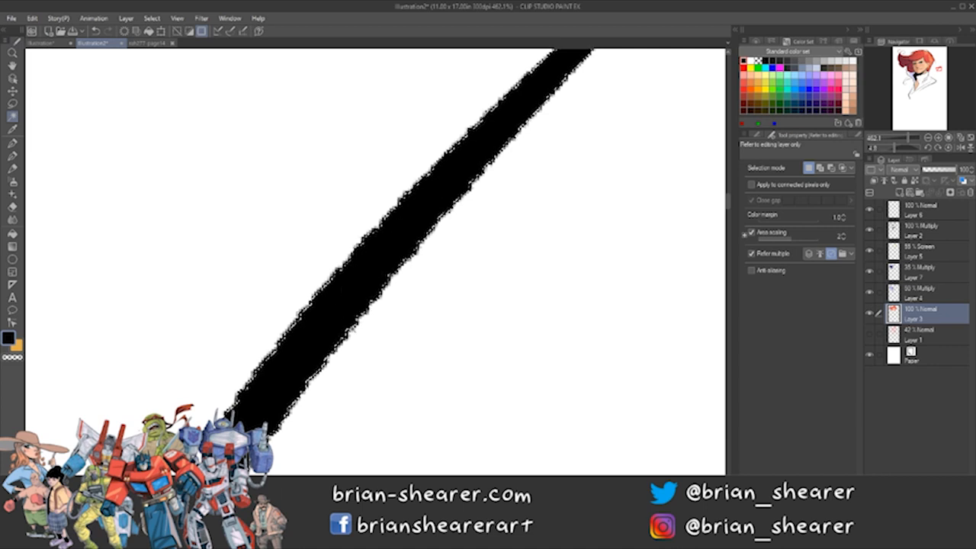
{"action": "left_click_drag", "start_coordinate": [461, 195], "coordinate": [244, 412]}
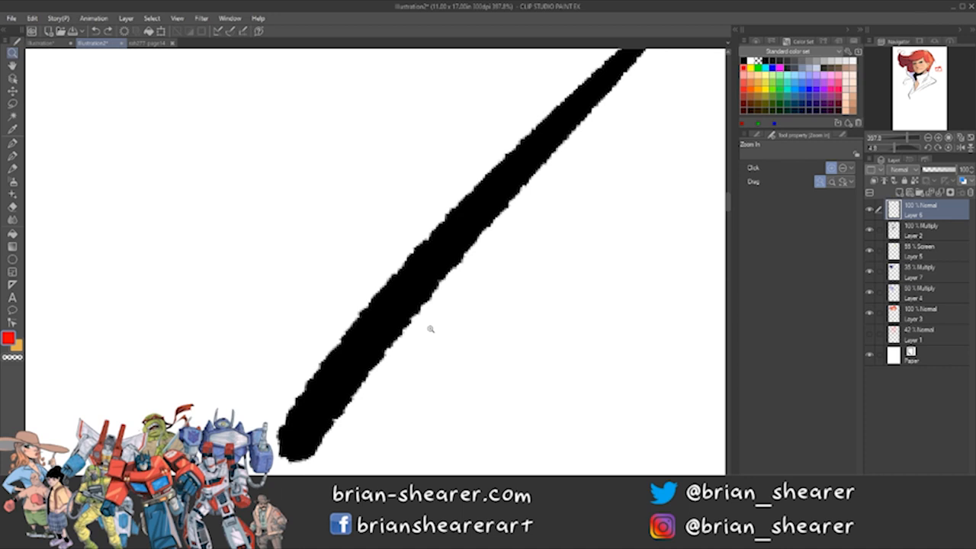
{"action": "mouse_move", "coordinate": [476, 319]}
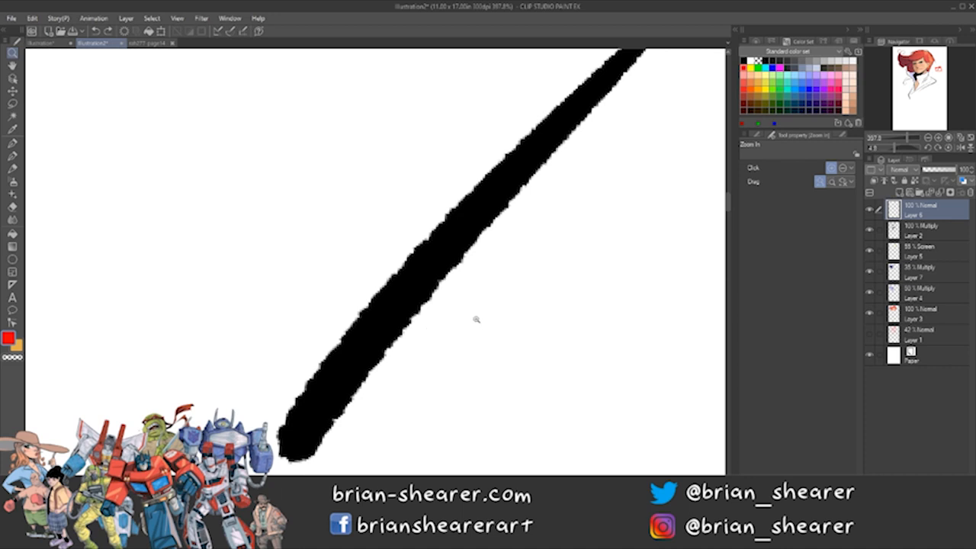
{"action": "mouse_move", "coordinate": [461, 323]}
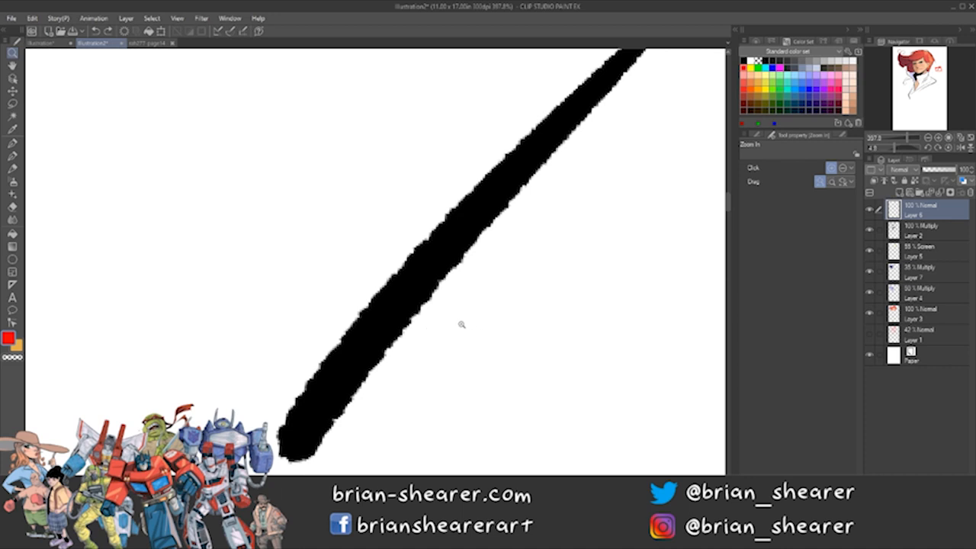
{"action": "mouse_move", "coordinate": [456, 332]}
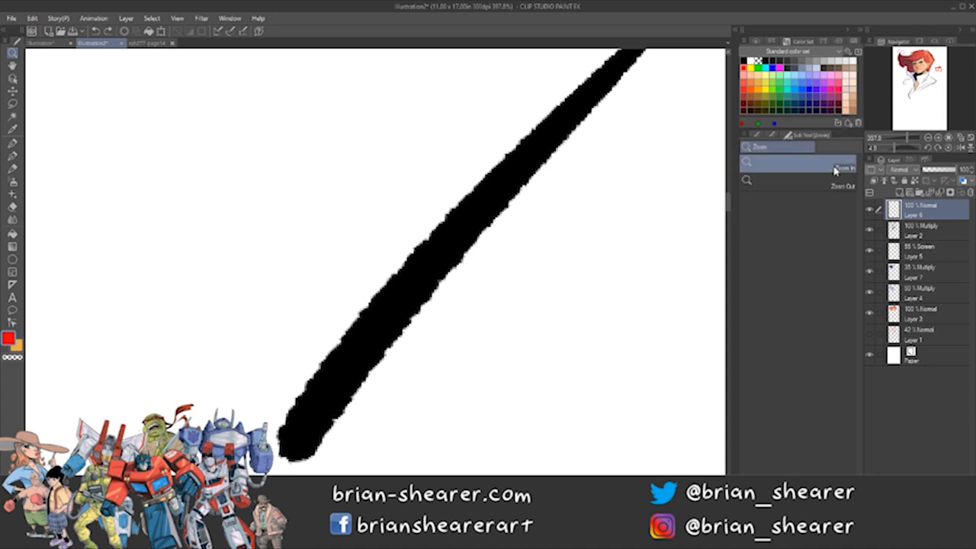
{"action": "mouse_move", "coordinate": [604, 241]}
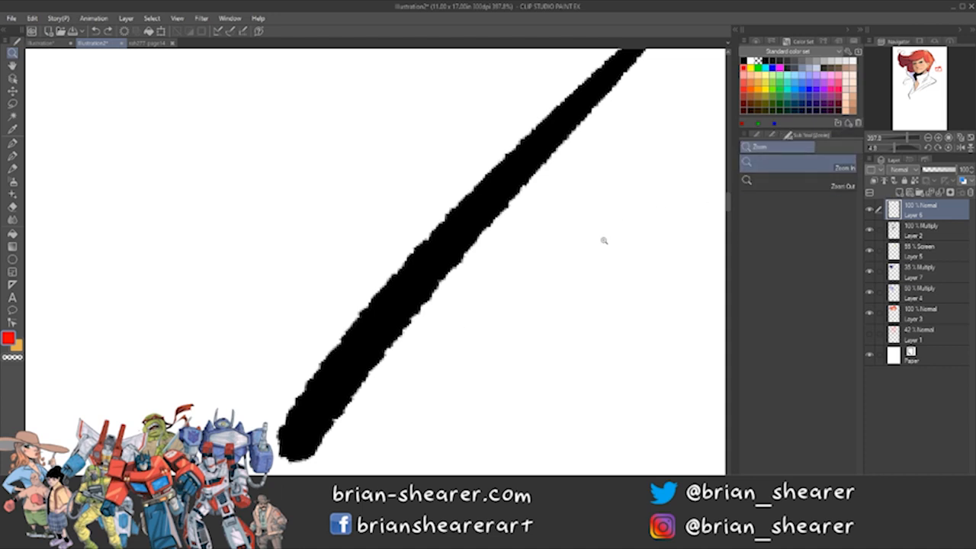
{"action": "scroll", "scroll_direction": "down", "scroll_amount": 3}
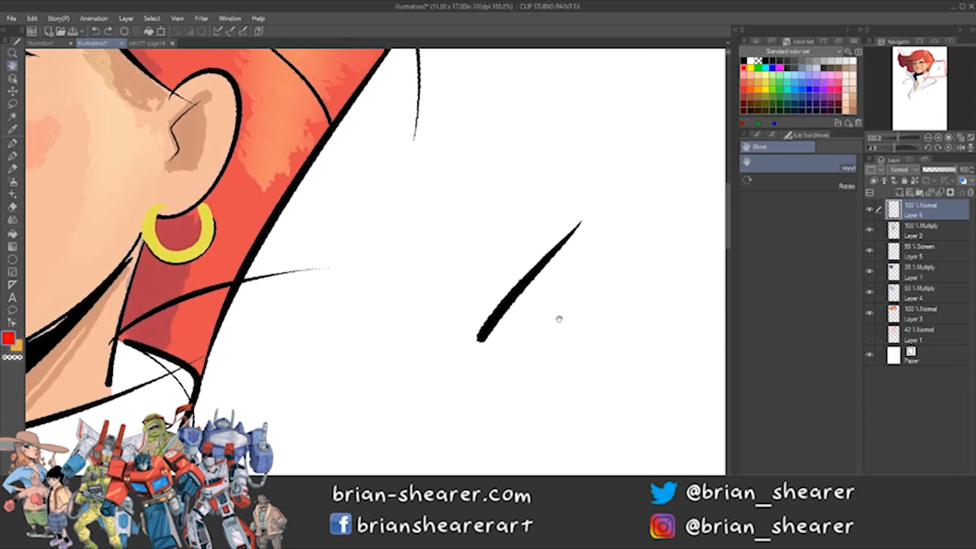